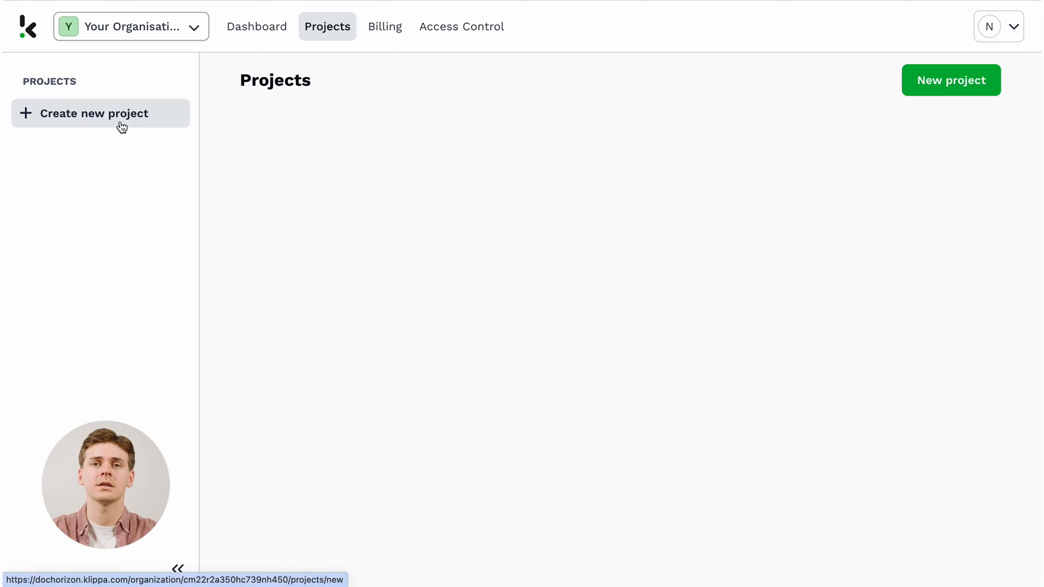
# - Start a new project named 'My first Project' billed to the Your Company account
pyautogui.click(94, 113)
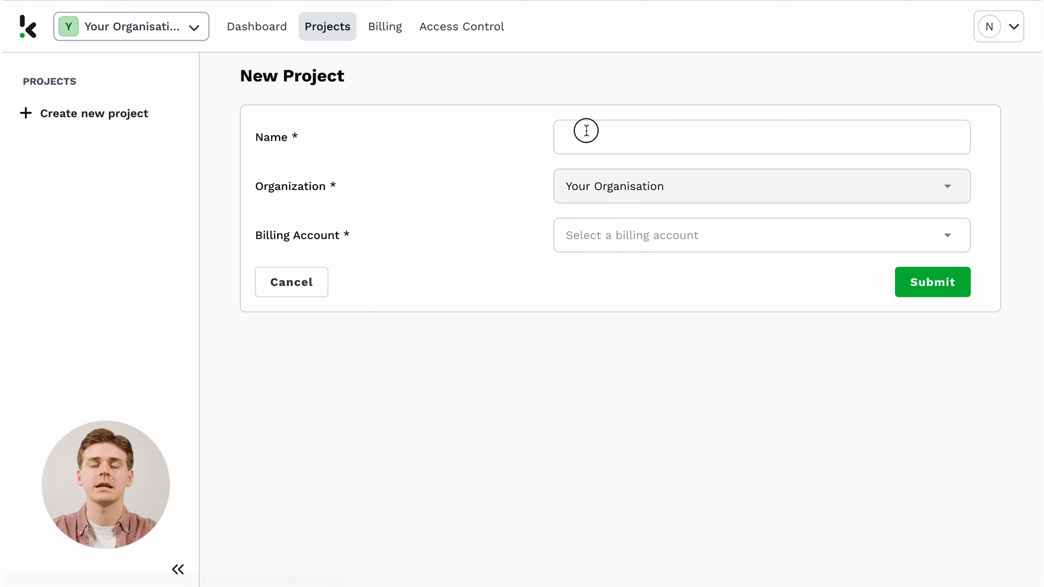
pyautogui.write('My first Project')
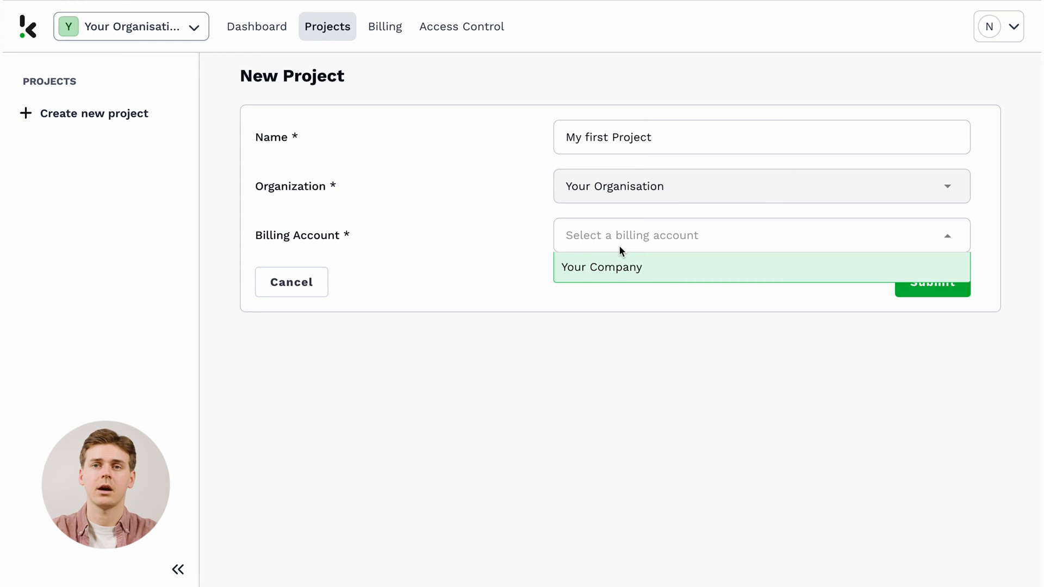
pyautogui.click(602, 267)
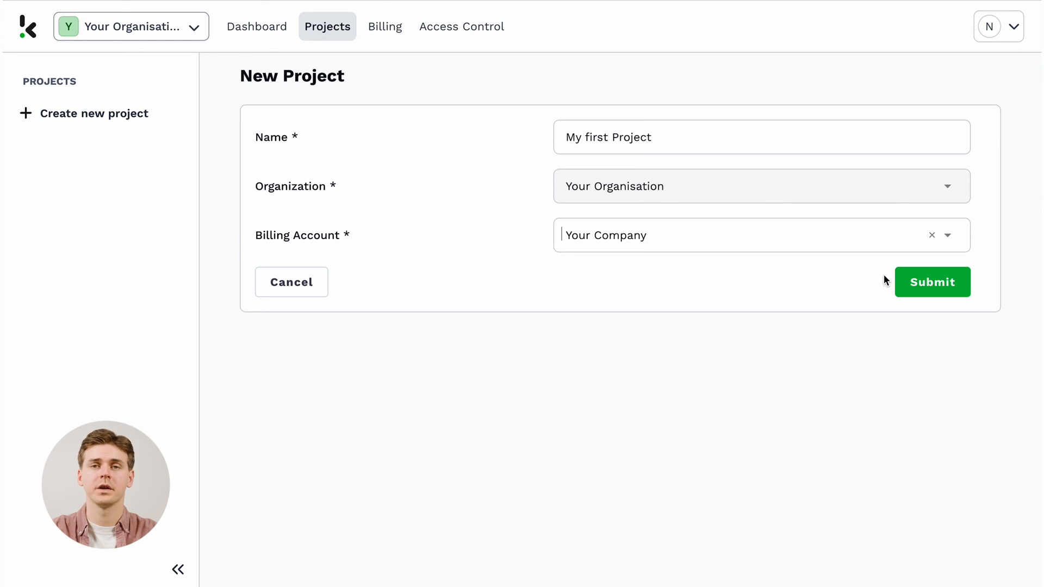
# - Submit the project and bring up its list of available services
pyautogui.click(934, 282)
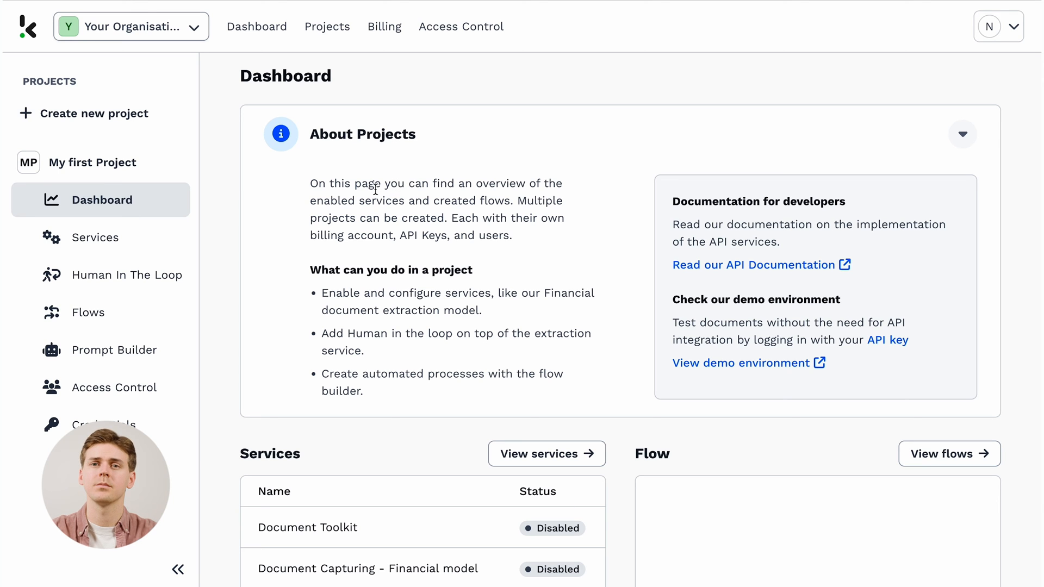
pyautogui.scroll(-3)
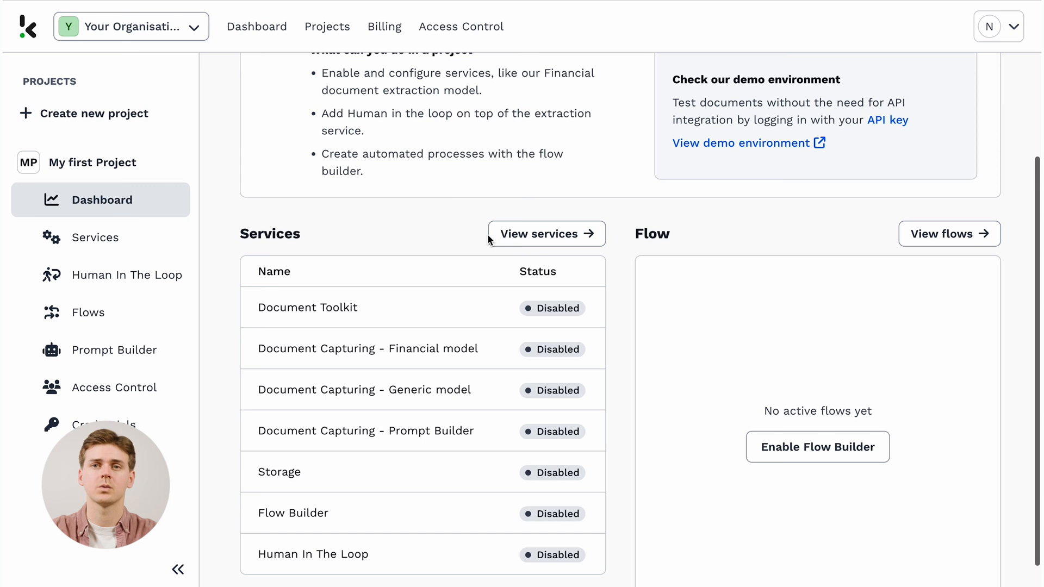
pyautogui.click(546, 232)
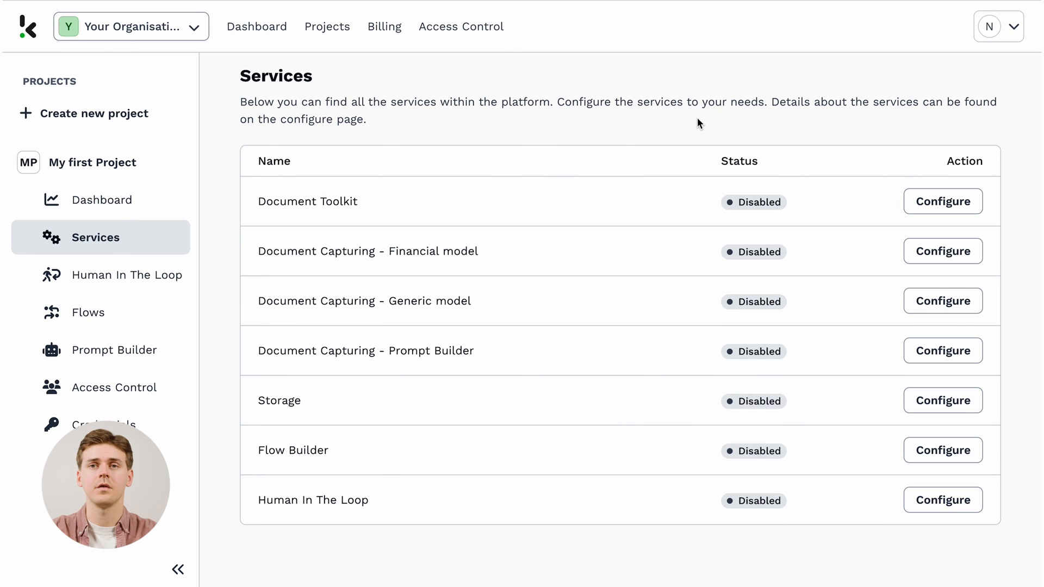
pyautogui.moveTo(765, 244)
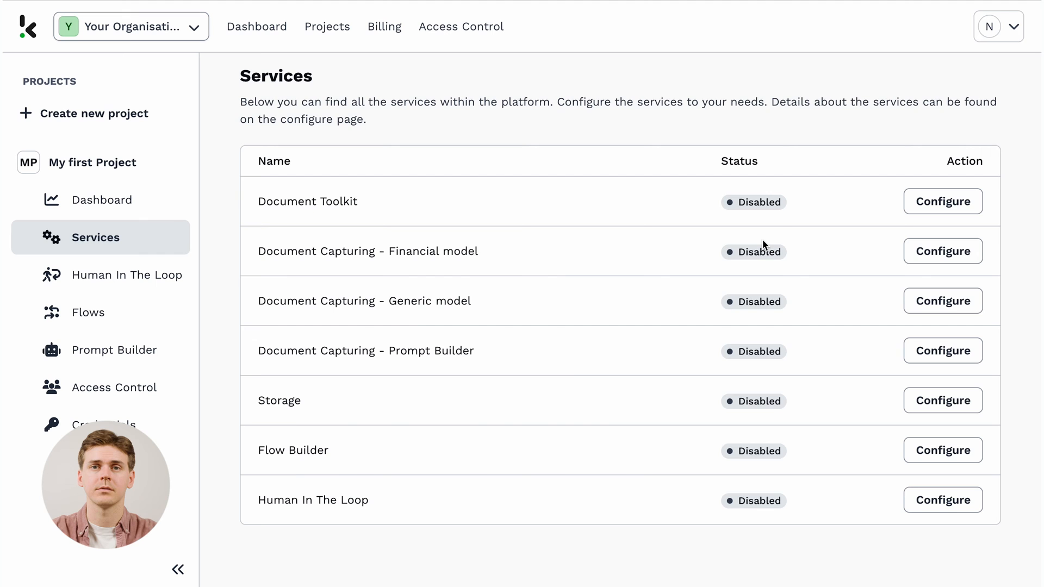
# - Add a financial-model capture preset with the Amount Details component enabled
pyautogui.click(943, 251)
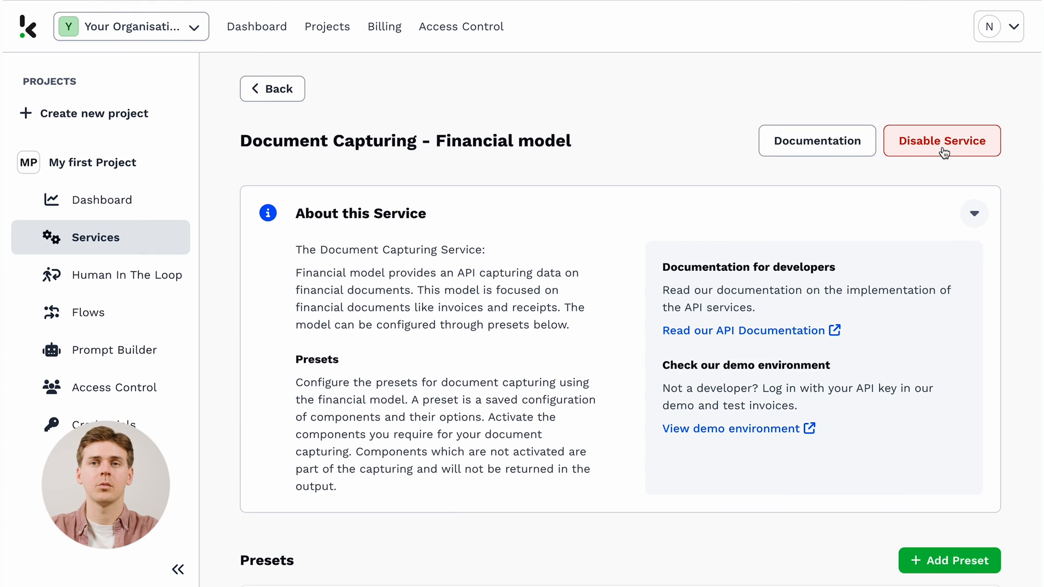
pyautogui.scroll(-3)
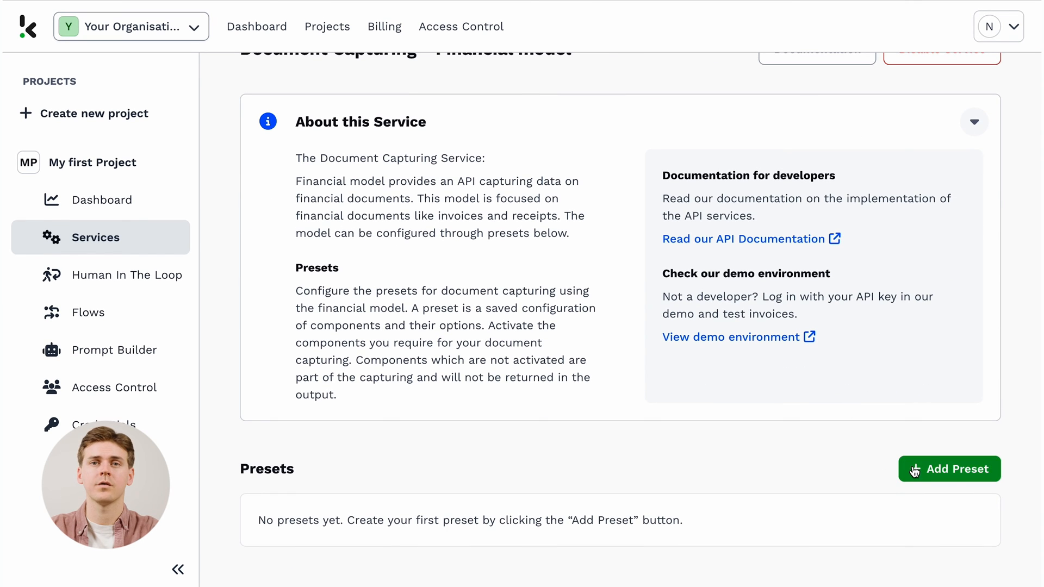
pyautogui.click(950, 469)
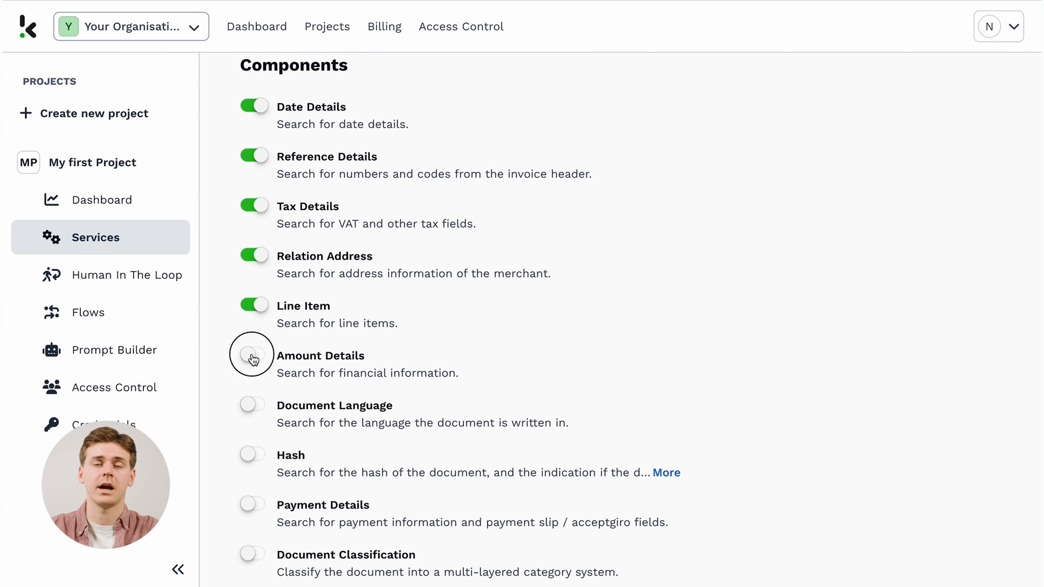
pyautogui.click(126, 274)
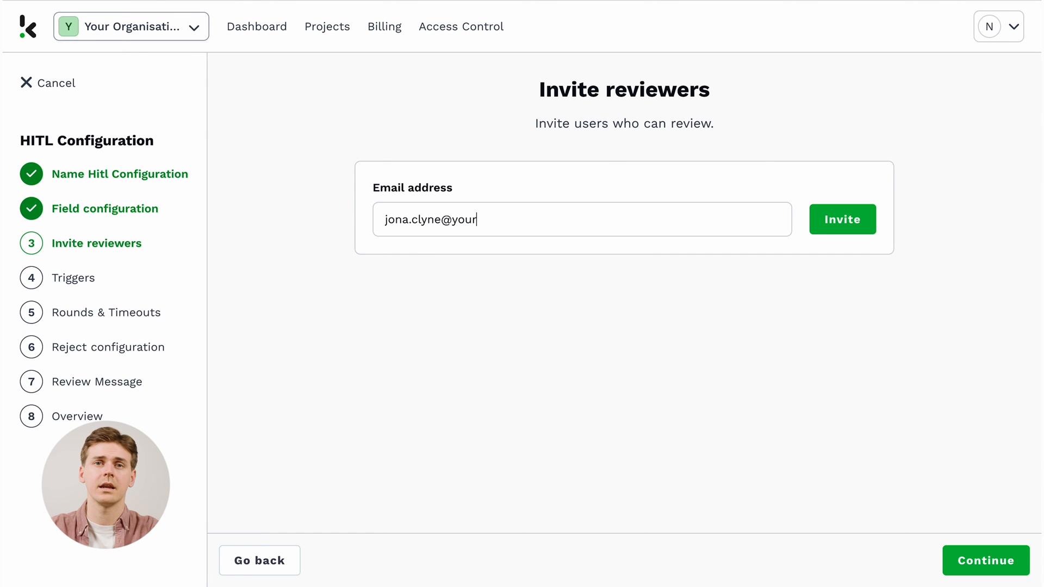
# - Invite a reviewer at a company.com email for human-in-the-loop review
pyautogui.write('company.com')
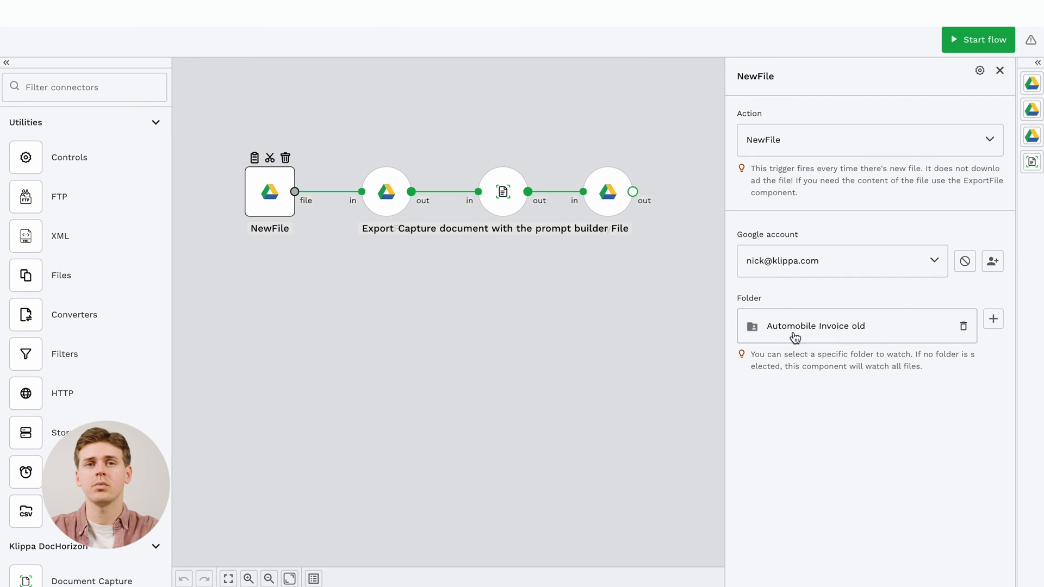
# - Set the NewFile trigger's folder to Automobile Invoice old
pyautogui.click(386, 191)
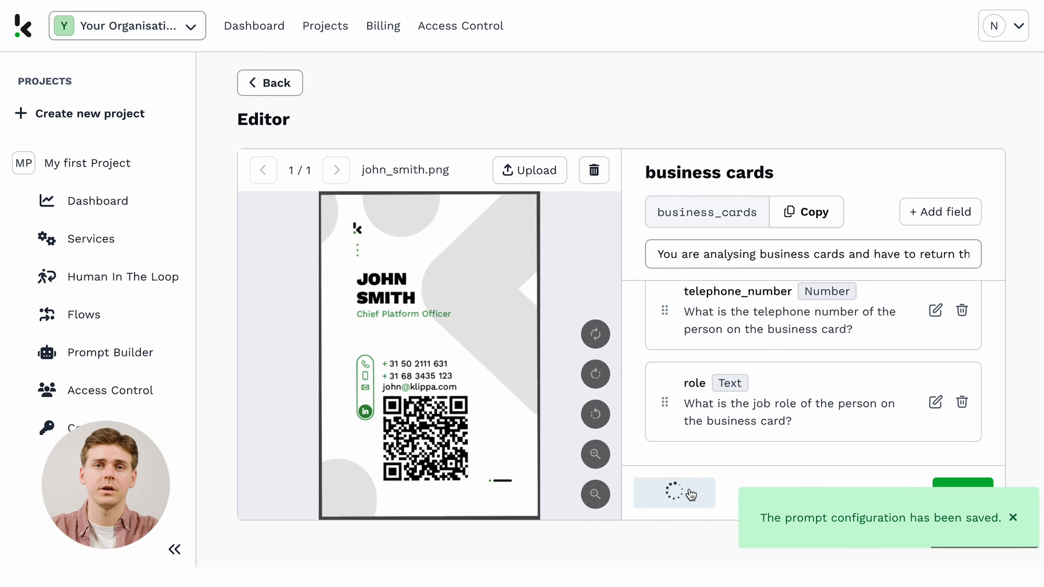
# - Preview the business-card prompt output showing John Smith's name, role and phone number
pyautogui.click(674, 494)
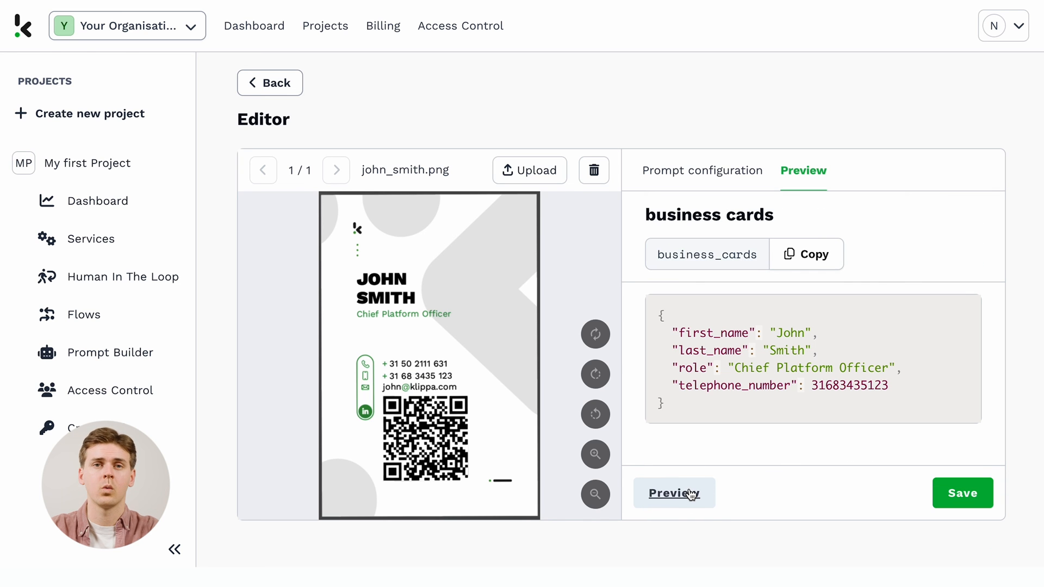